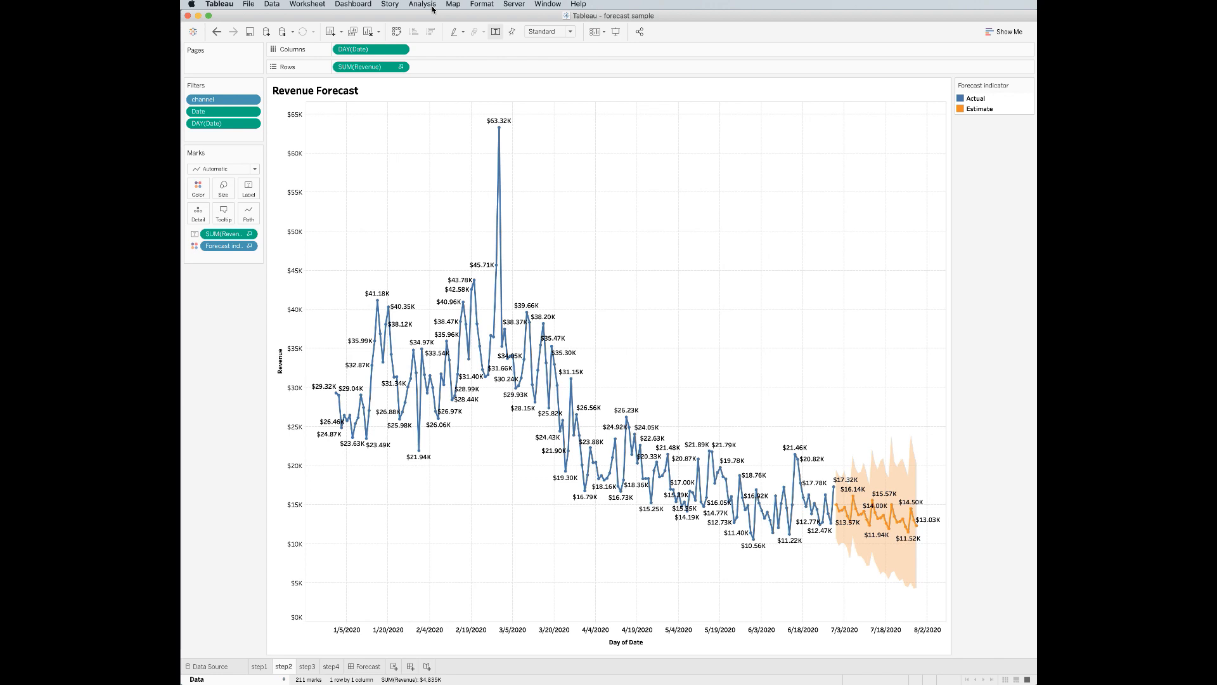
- Open Analysis > Forecast > Forecast Options to view the current forecast settings
{"action": "left_click", "coordinate": [422, 4]}
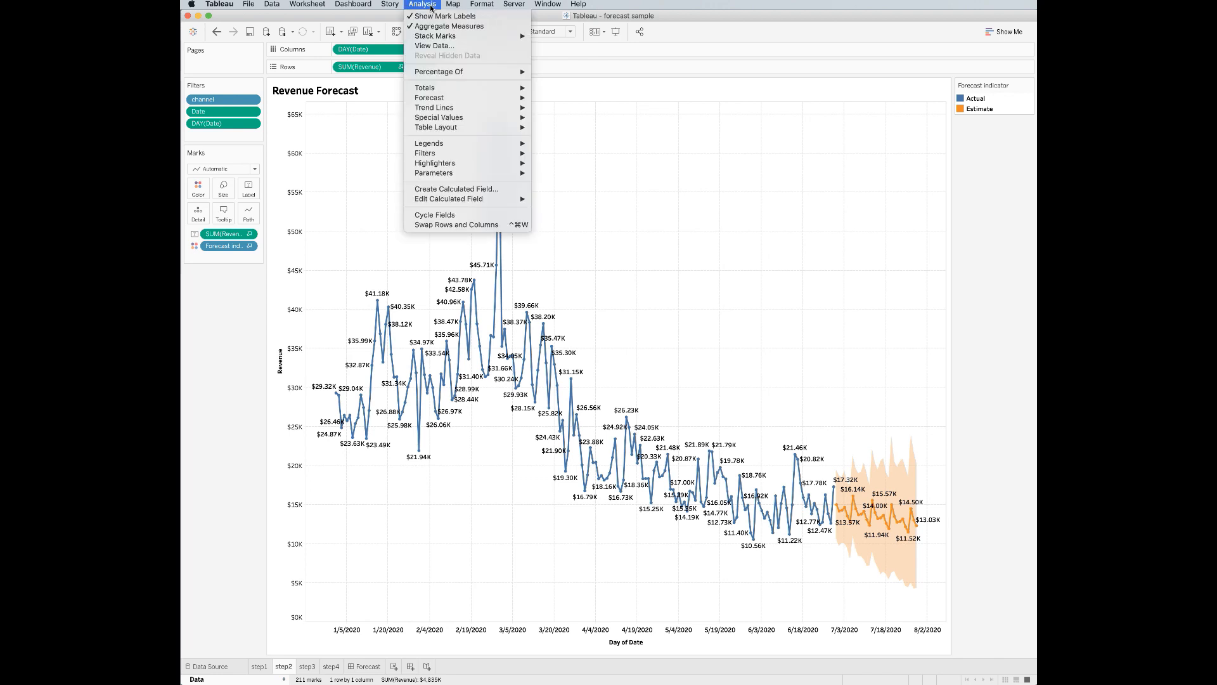
{"action": "mouse_move", "coordinate": [428, 97]}
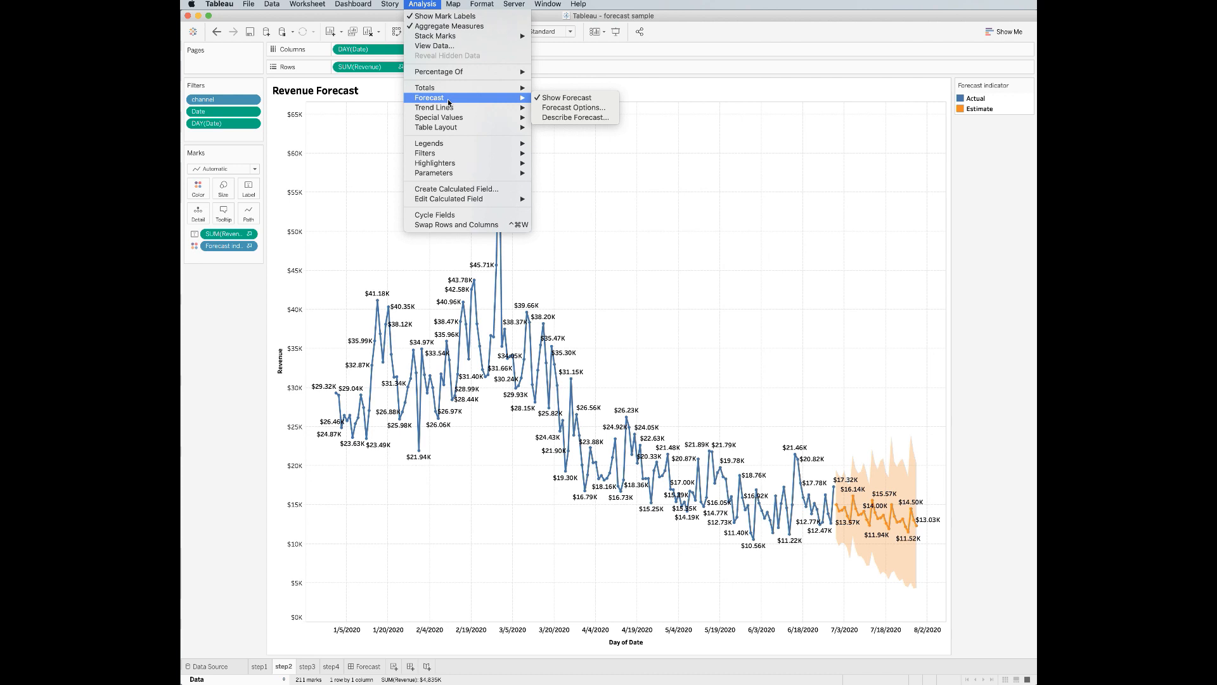
{"action": "mouse_move", "coordinate": [555, 107]}
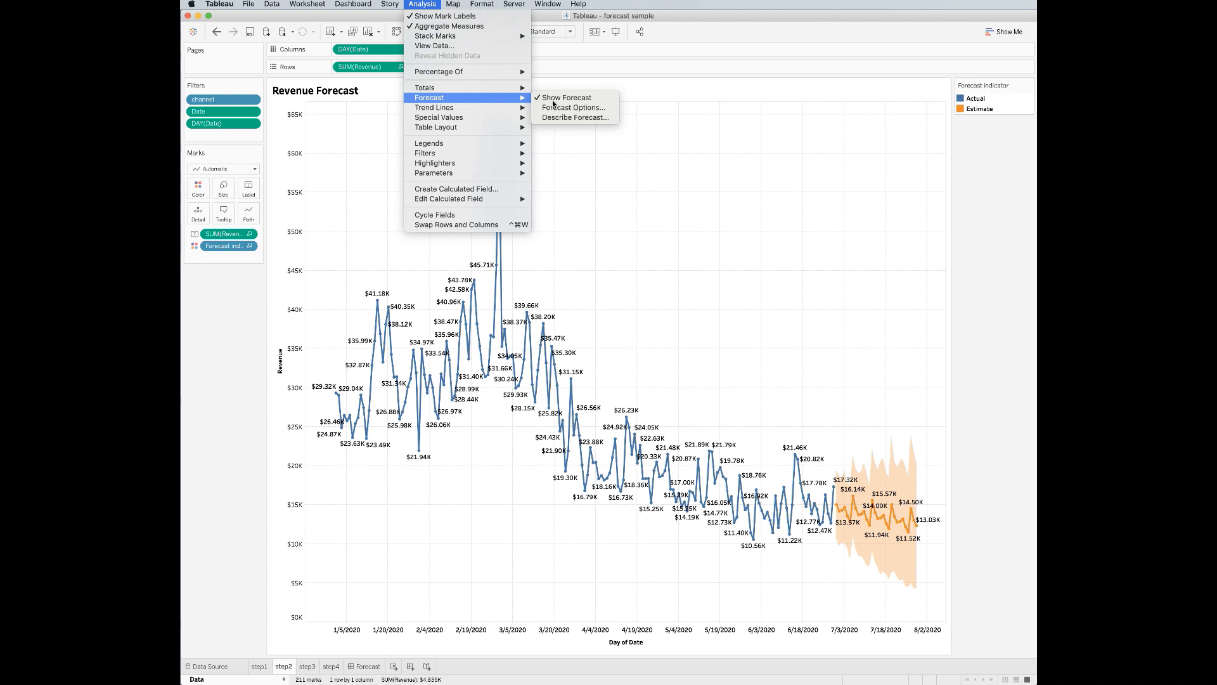
{"action": "left_click", "coordinate": [573, 107]}
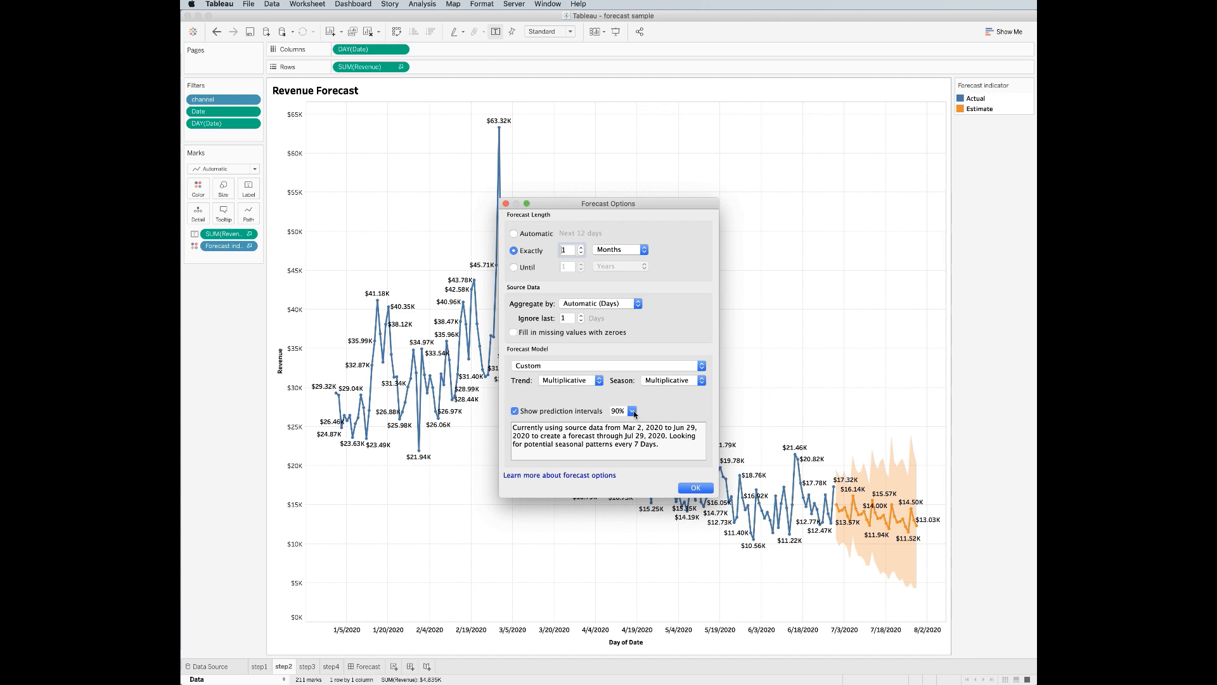
- Keep the 90% prediction interval and close the Forecast Options dialog
{"action": "left_click", "coordinate": [632, 411]}
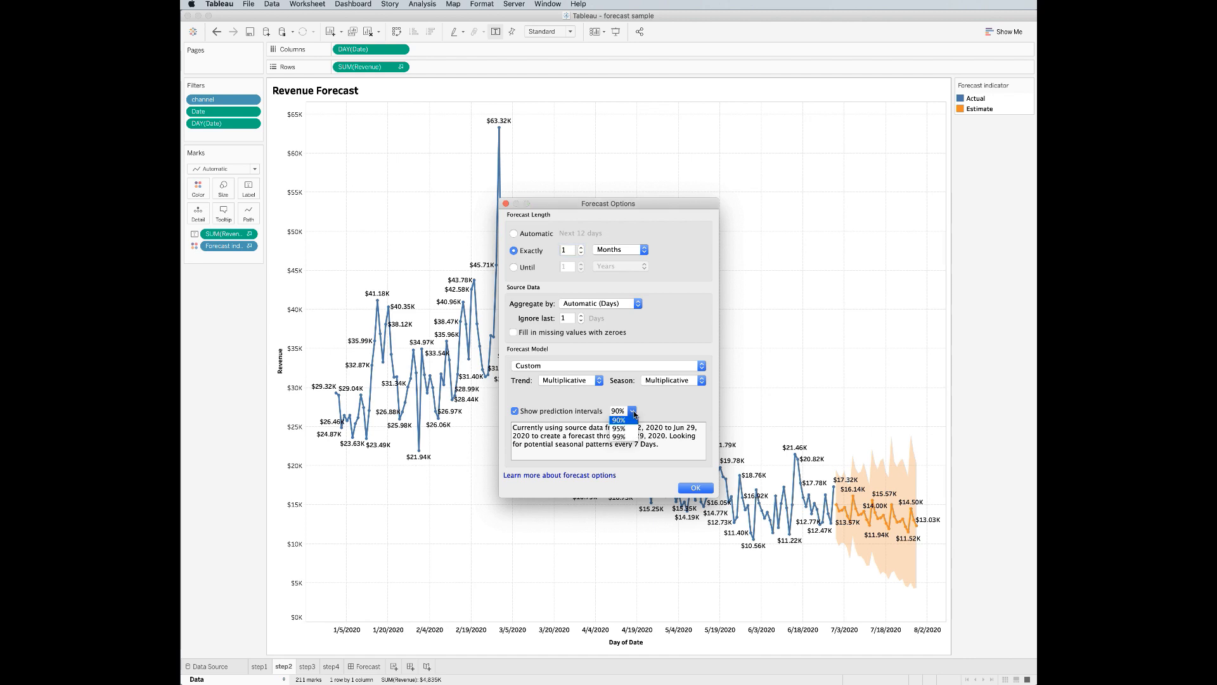
{"action": "left_click", "coordinate": [632, 410]}
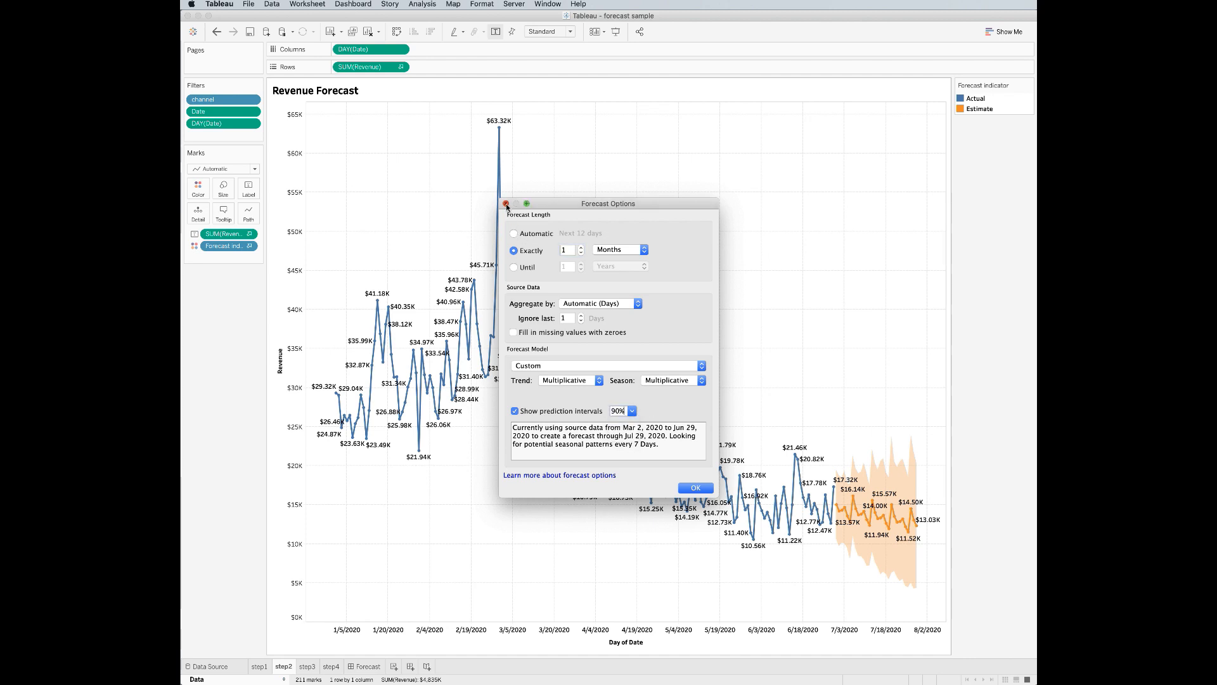
{"action": "left_click", "coordinate": [695, 488]}
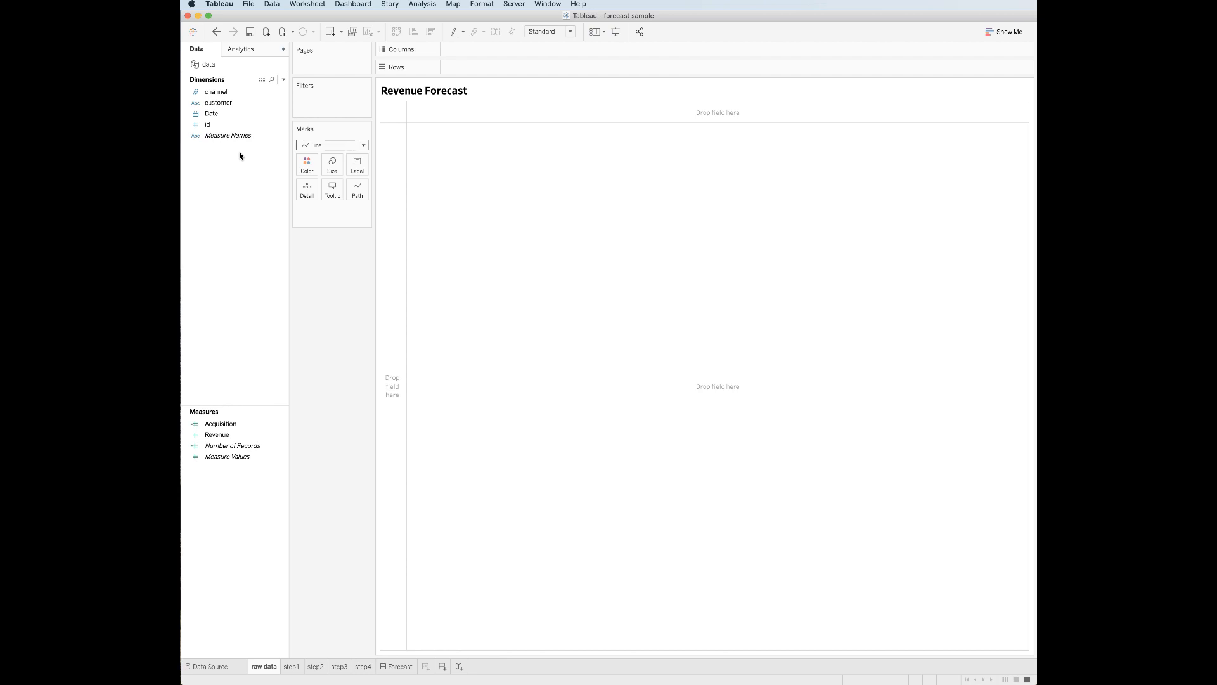
- Place Date on Columns as a continuous Day axis spanning 2020
{"action": "left_click", "coordinate": [211, 113]}
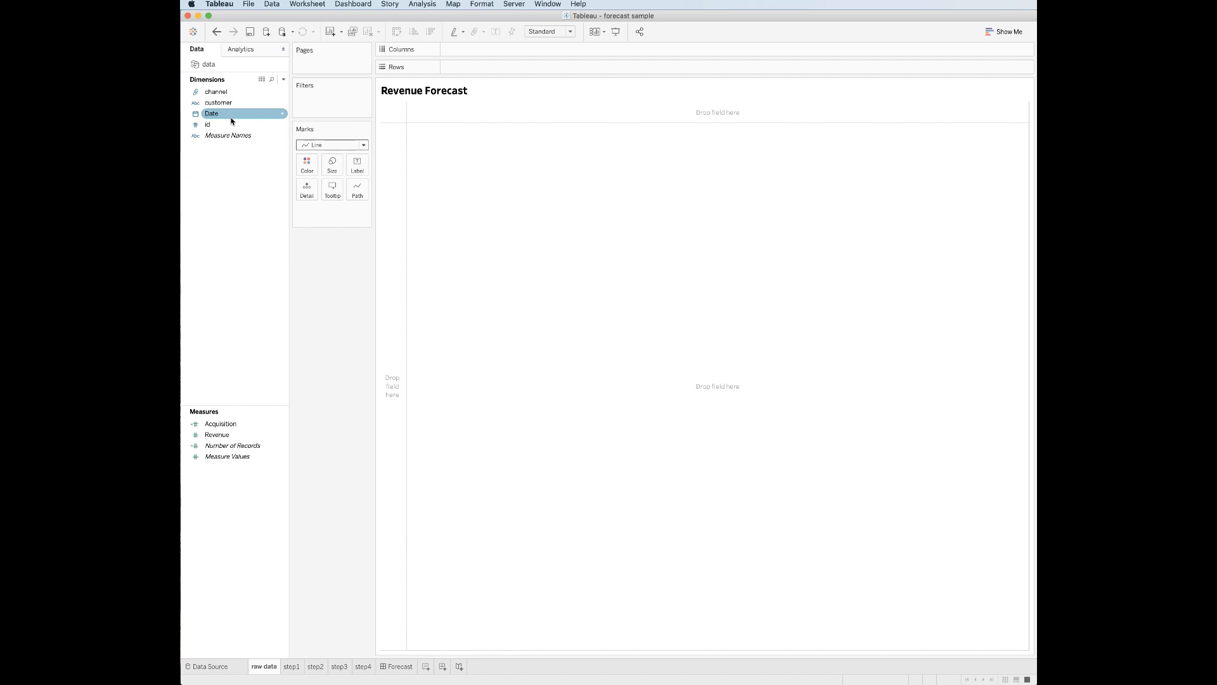
{"action": "left_click_drag", "start_coordinate": [210, 113], "coordinate": [485, 57]}
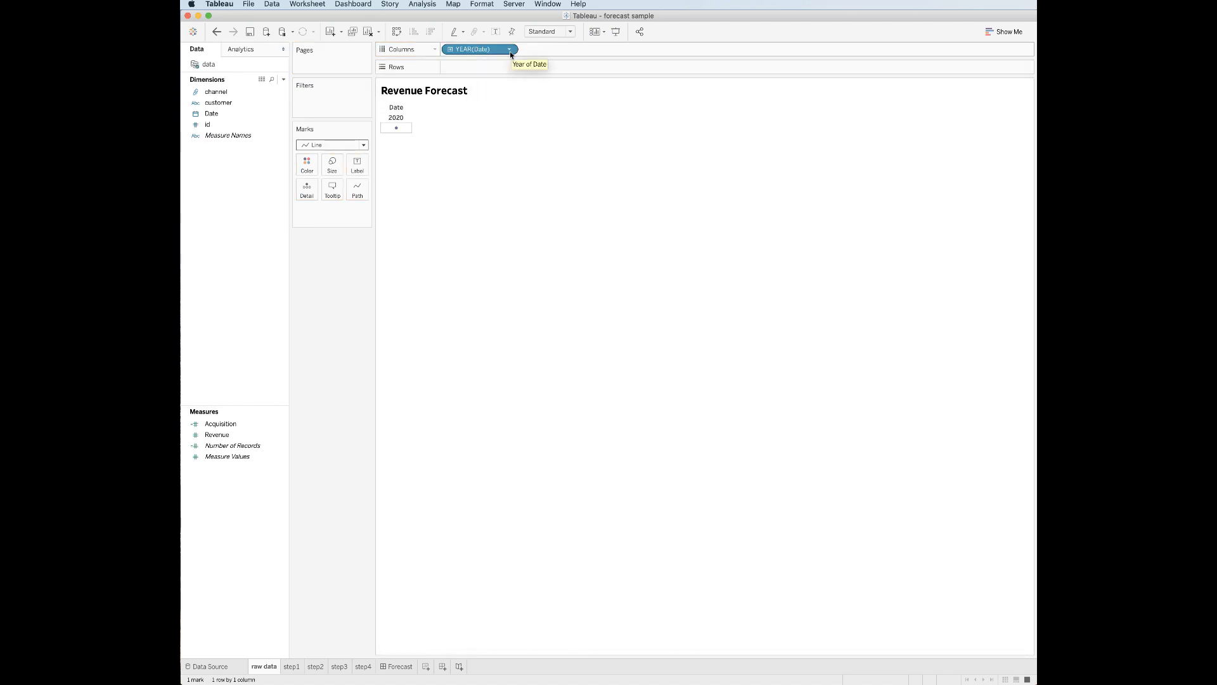
{"action": "left_click", "coordinate": [509, 49]}
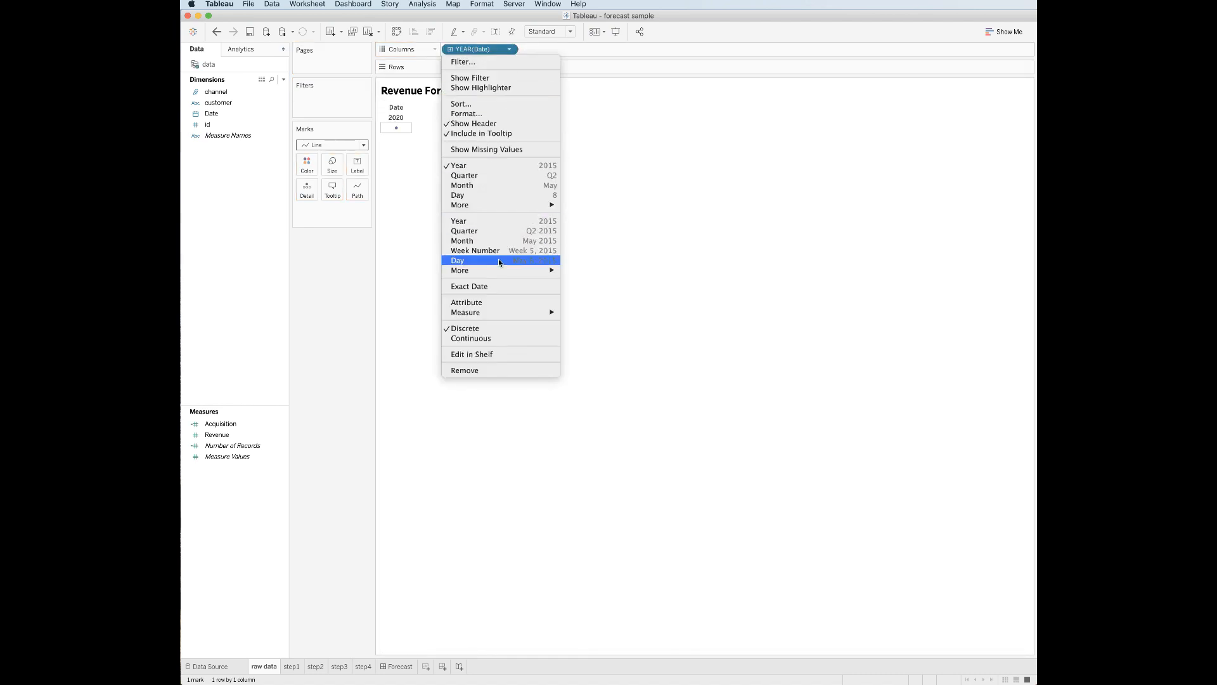
{"action": "left_click", "coordinate": [457, 259]}
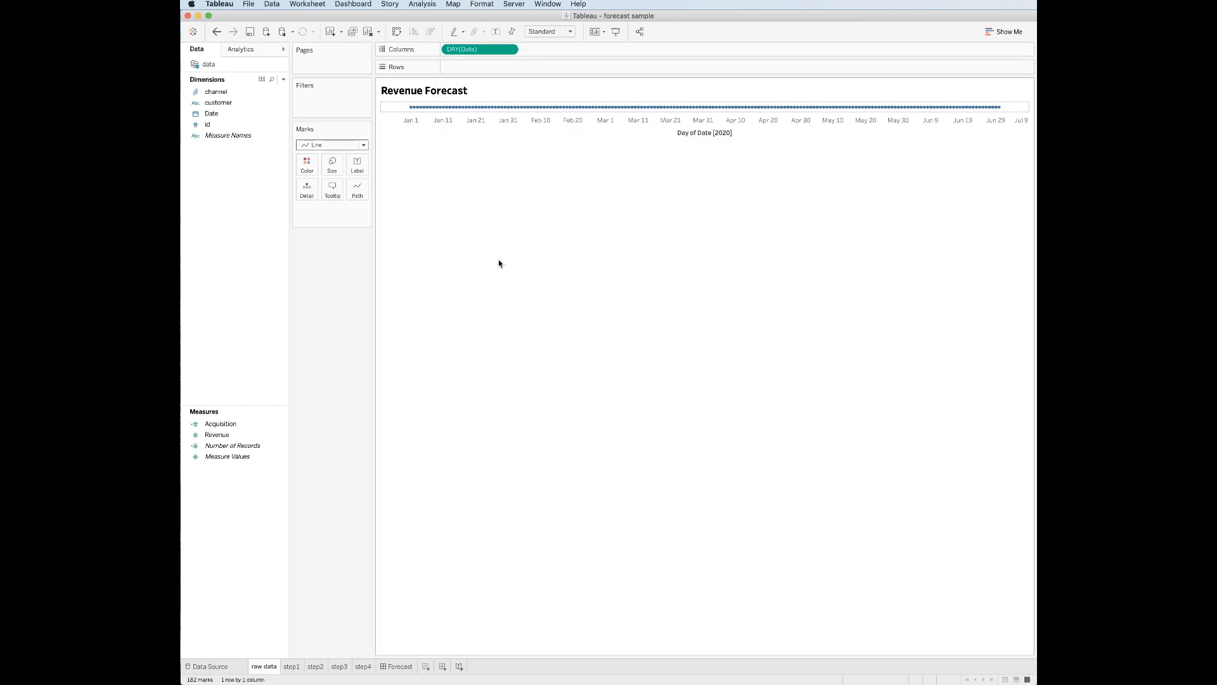
{"action": "mouse_move", "coordinate": [294, 360]}
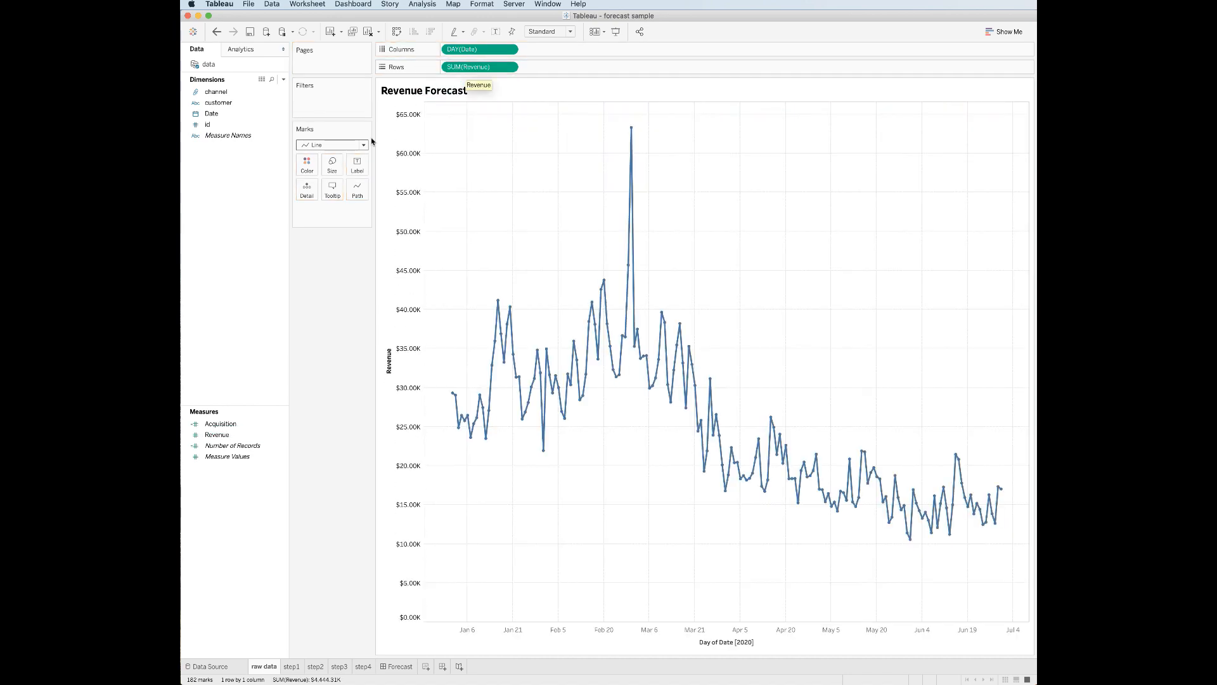
- Add SUM(Revenue) as a value label on the daily Revenue line
{"action": "left_click", "coordinate": [362, 144]}
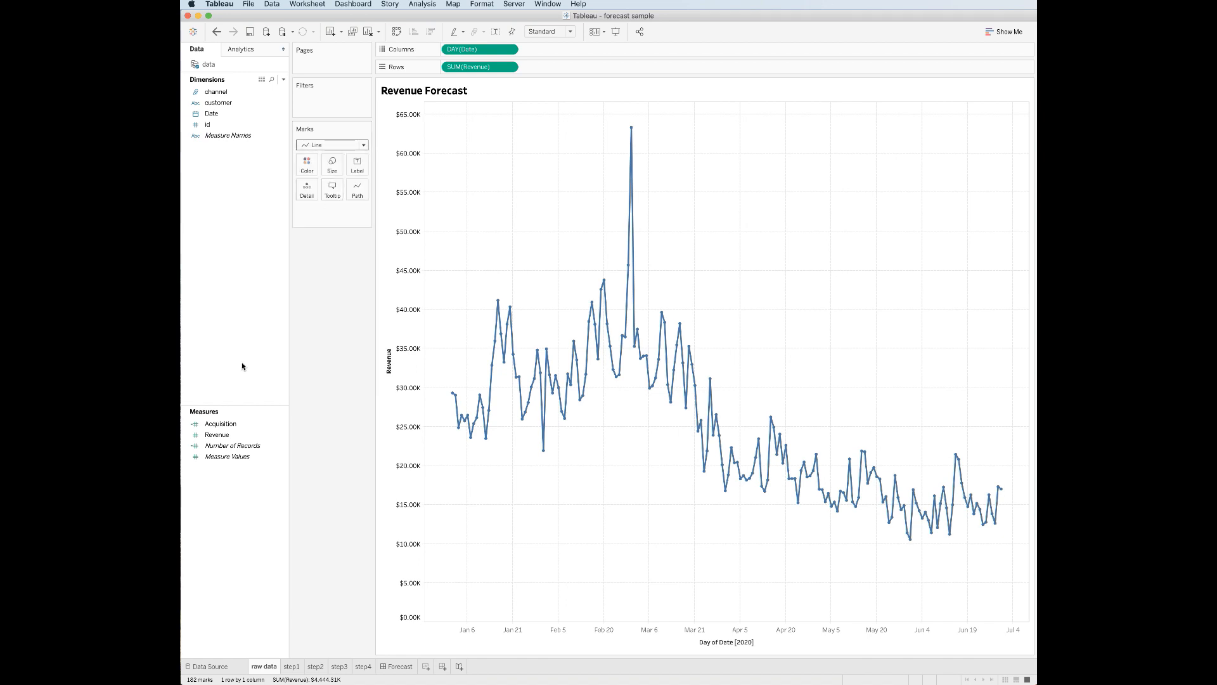
{"action": "left_click", "coordinate": [220, 423]}
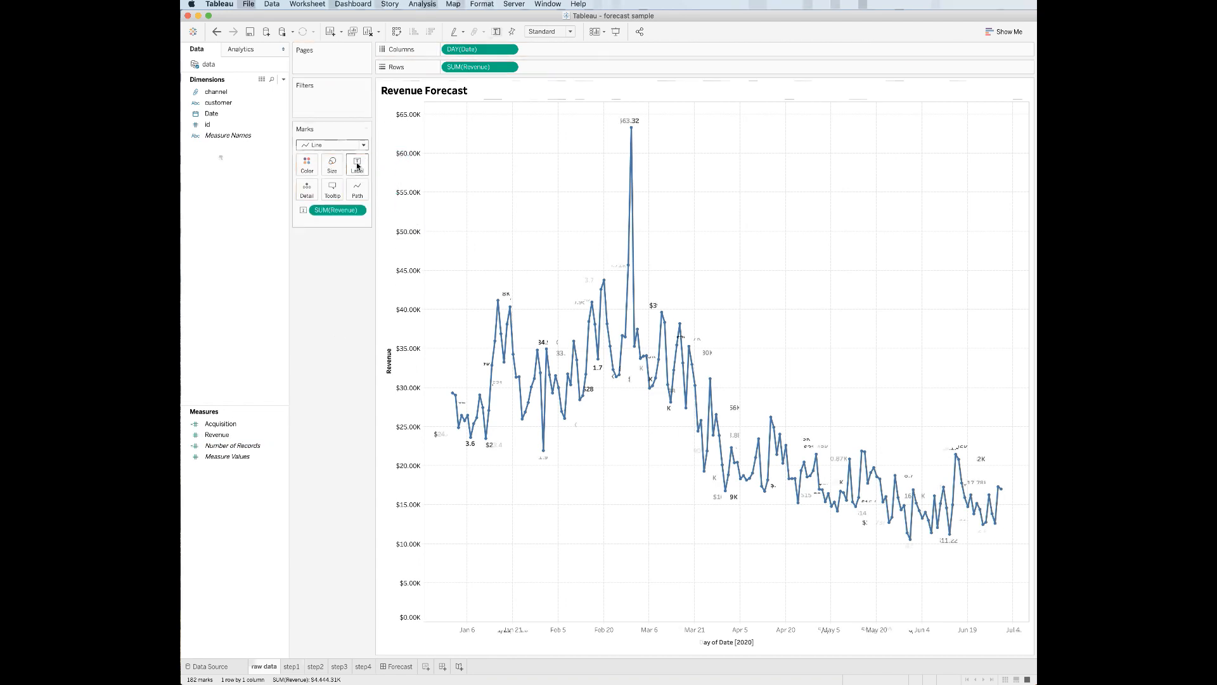
{"action": "left_click", "coordinate": [291, 666]}
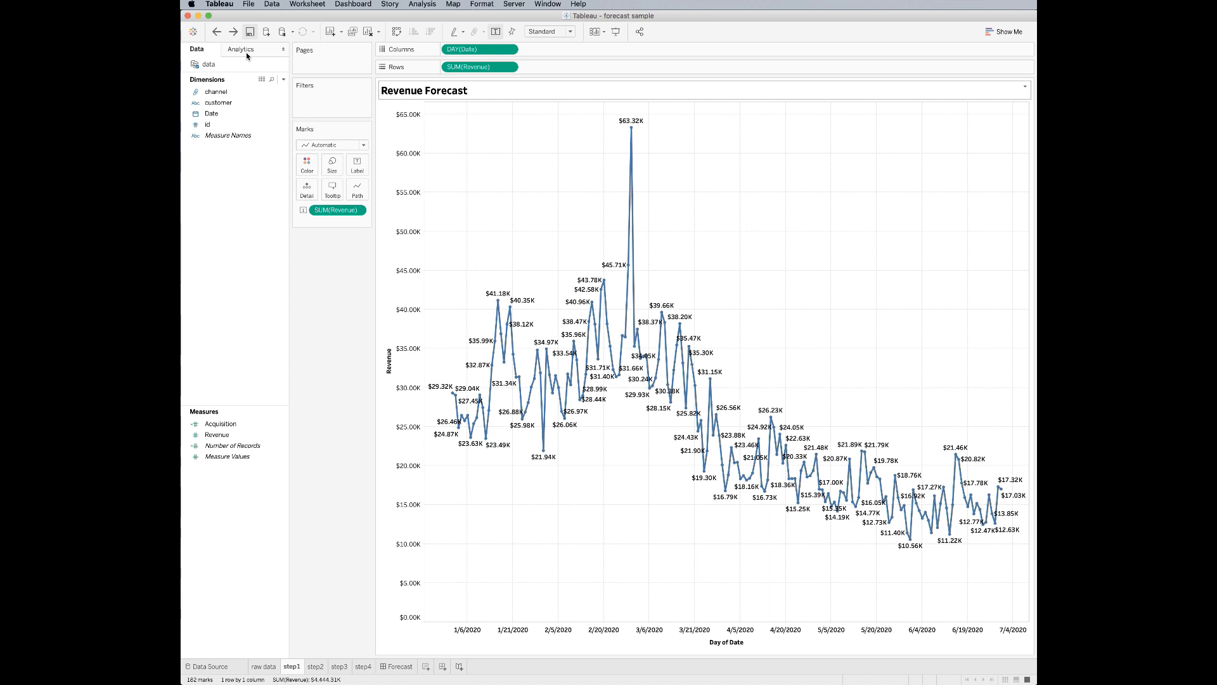
{"action": "left_click", "coordinate": [241, 49]}
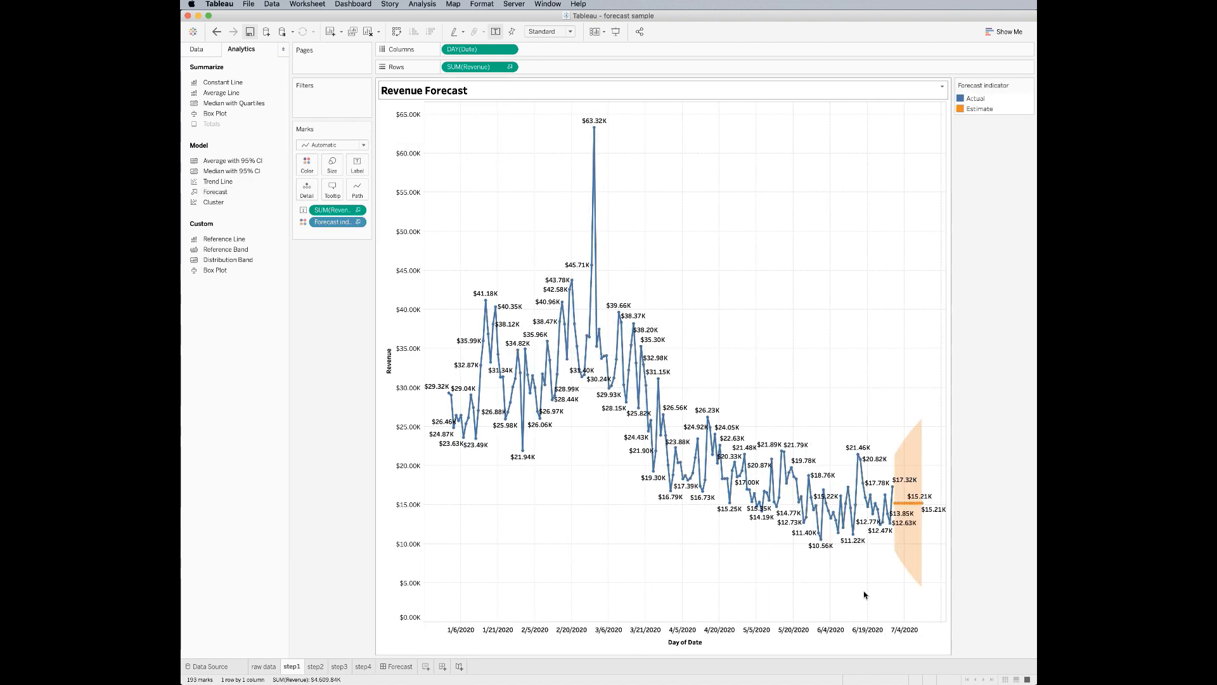
{"action": "mouse_move", "coordinate": [898, 596]}
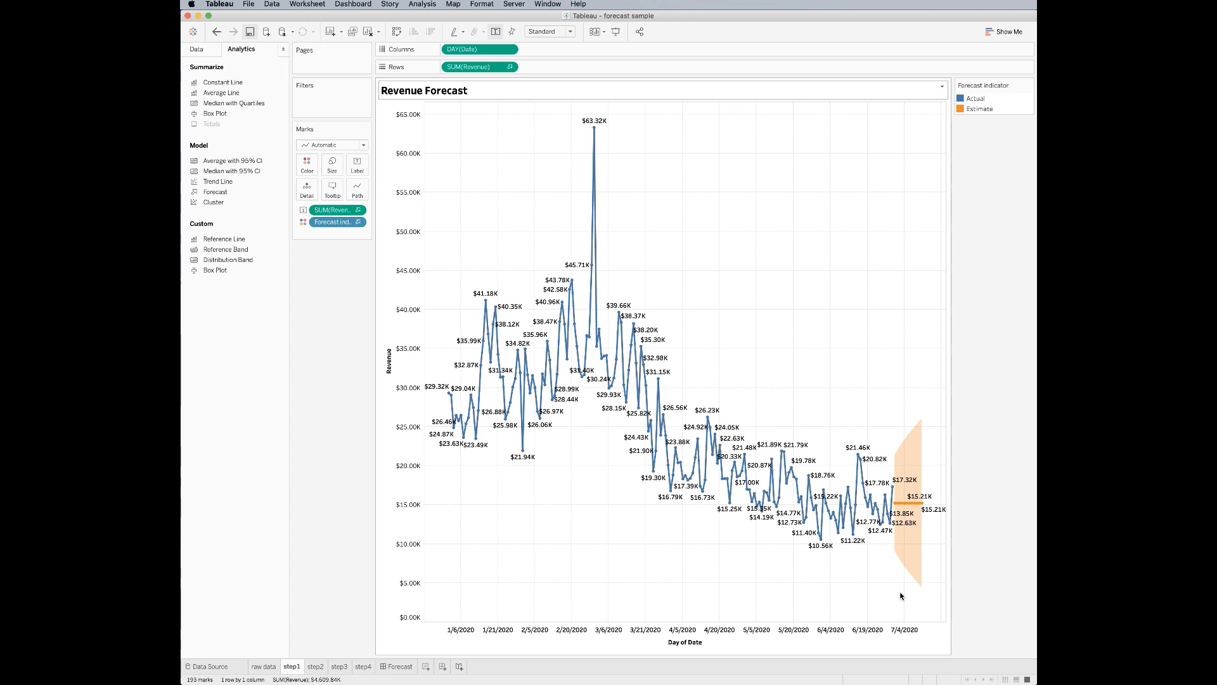
- Bring up the shortcut menu for the orange forecast marks
{"action": "right_click", "coordinate": [900, 502]}
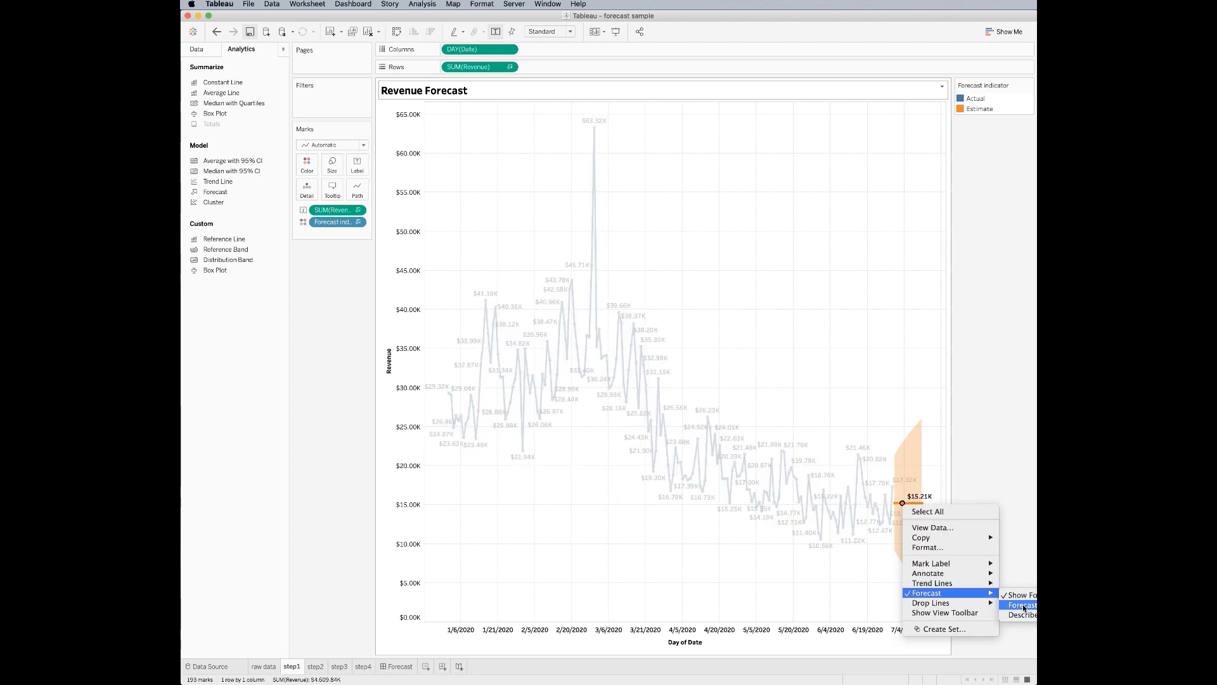
- Set a month-based custom forecast with multiplicative trend and season at 90% intervals
{"action": "left_click", "coordinate": [1023, 604]}
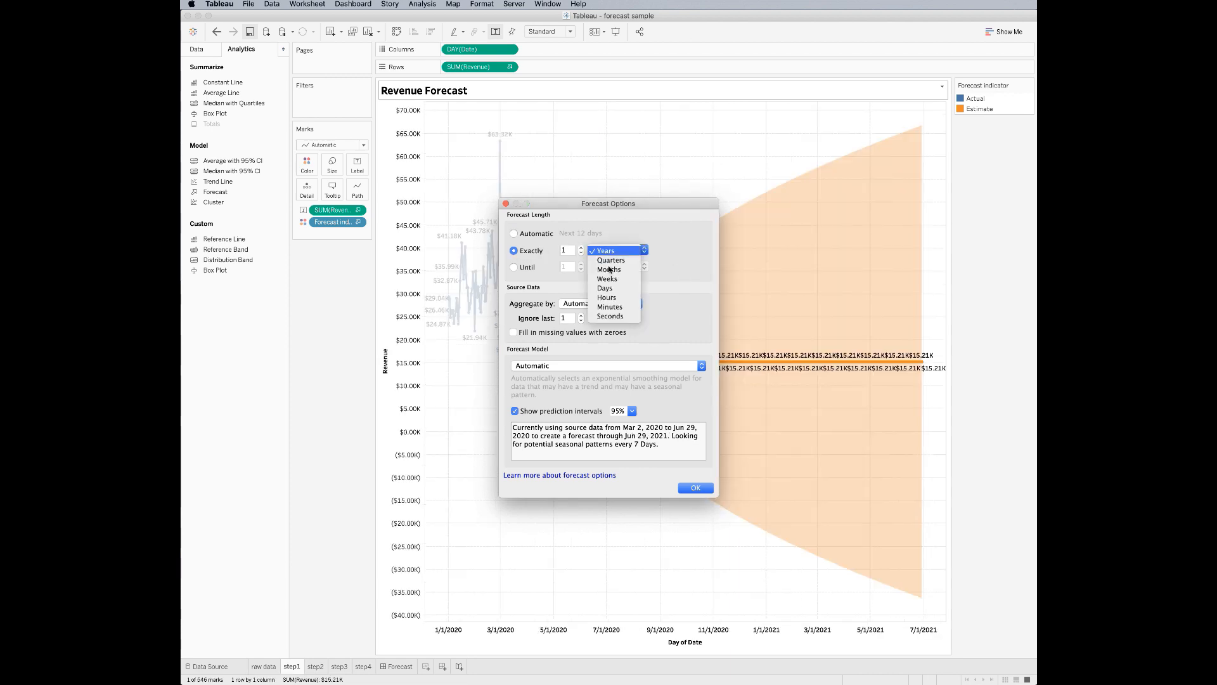
{"action": "left_click", "coordinate": [609, 269]}
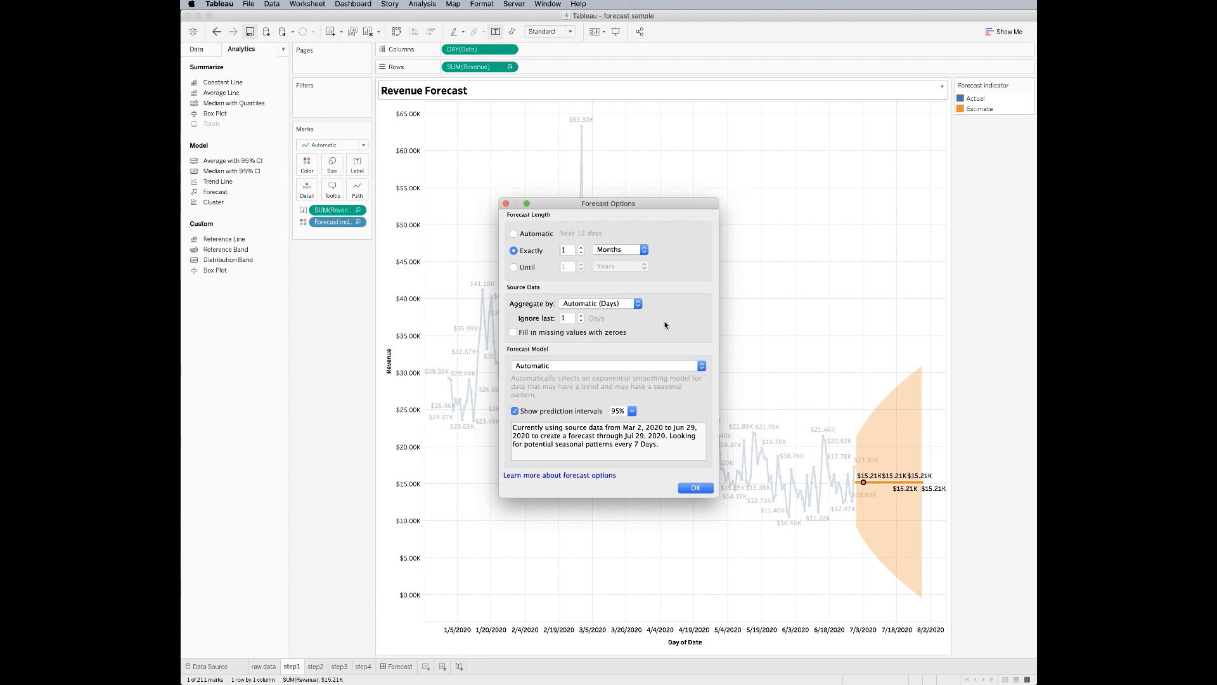
{"action": "left_click", "coordinate": [580, 320]}
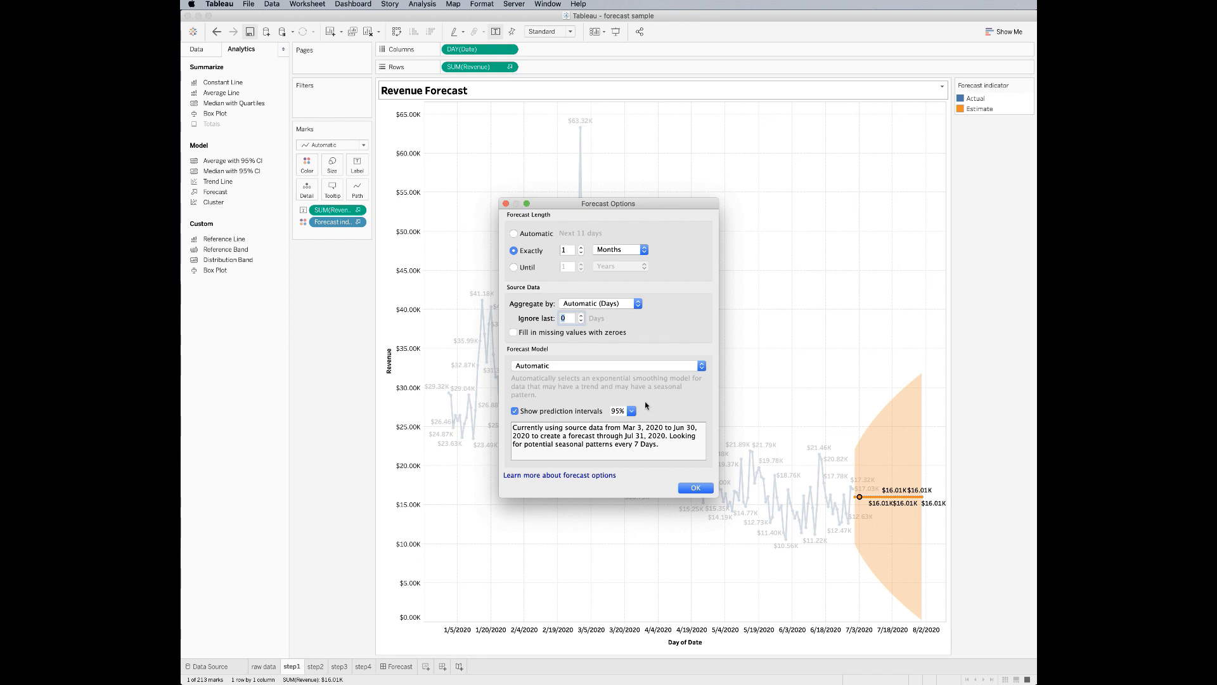
{"action": "mouse_move", "coordinate": [641, 392]}
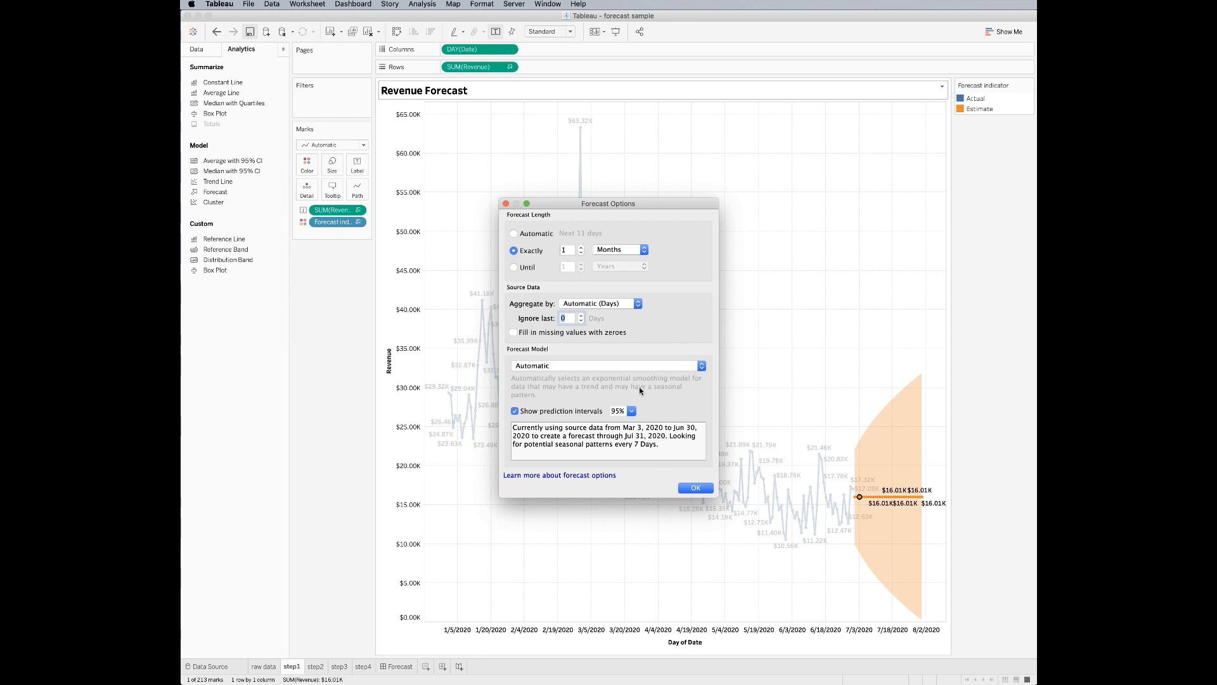
{"action": "left_click", "coordinate": [605, 366]}
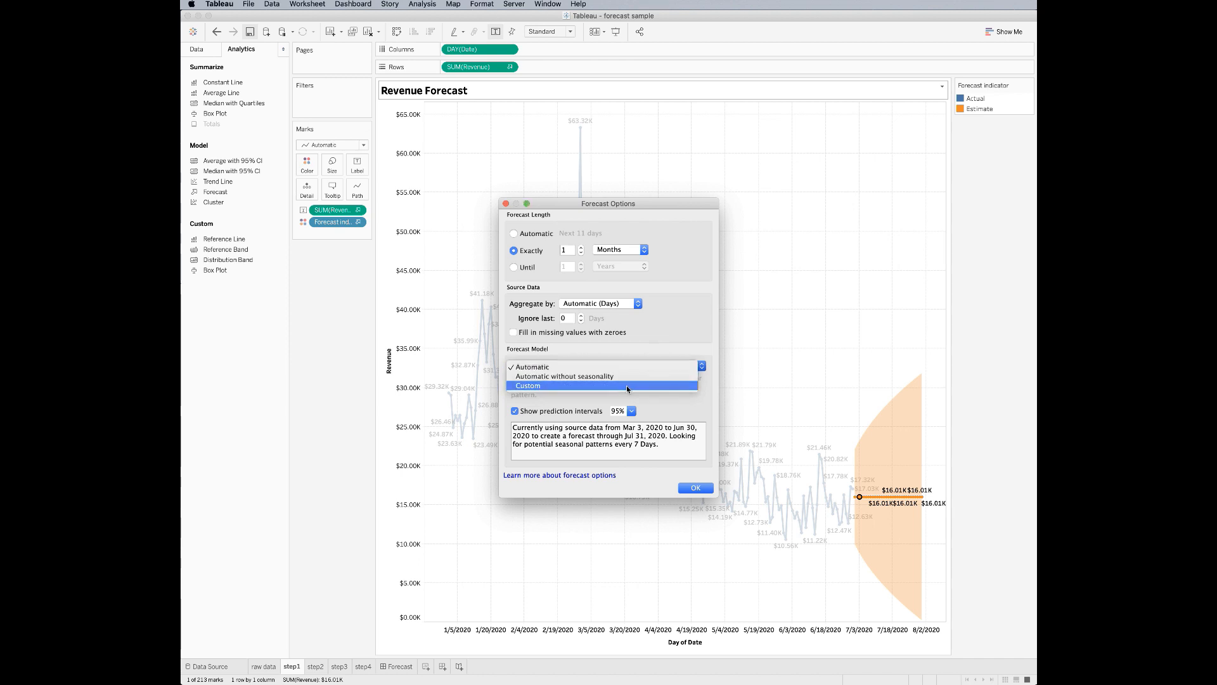
{"action": "left_click", "coordinate": [526, 386]}
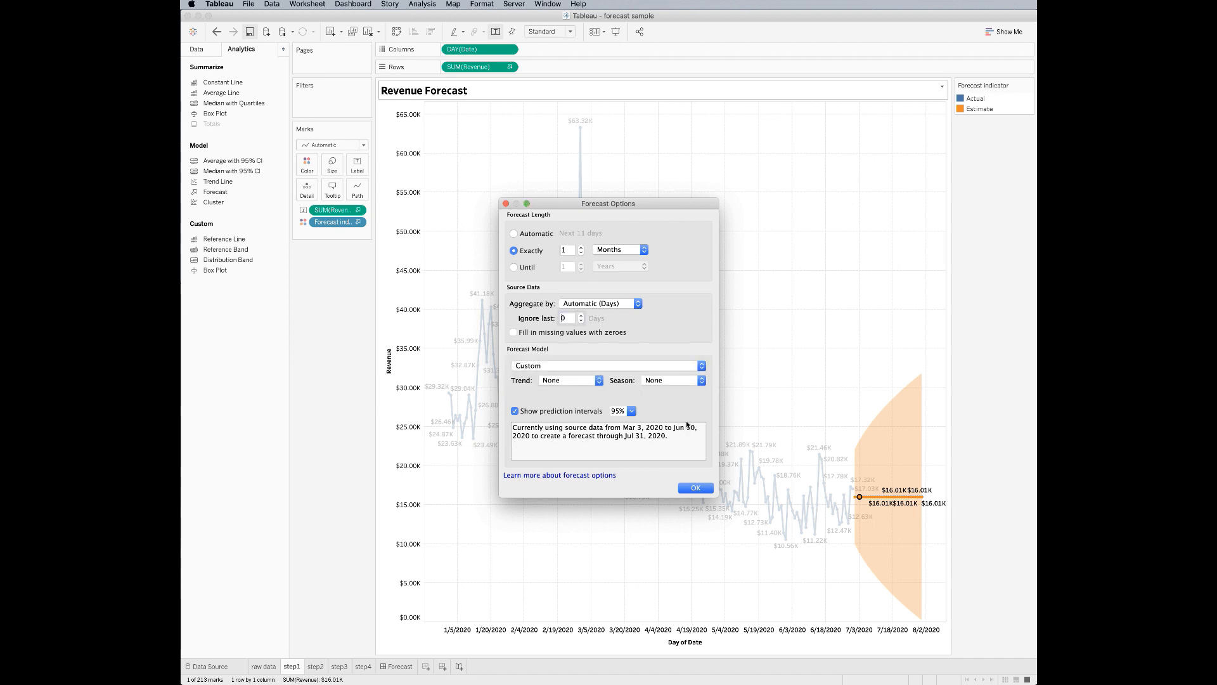
{"action": "mouse_move", "coordinate": [612, 394]}
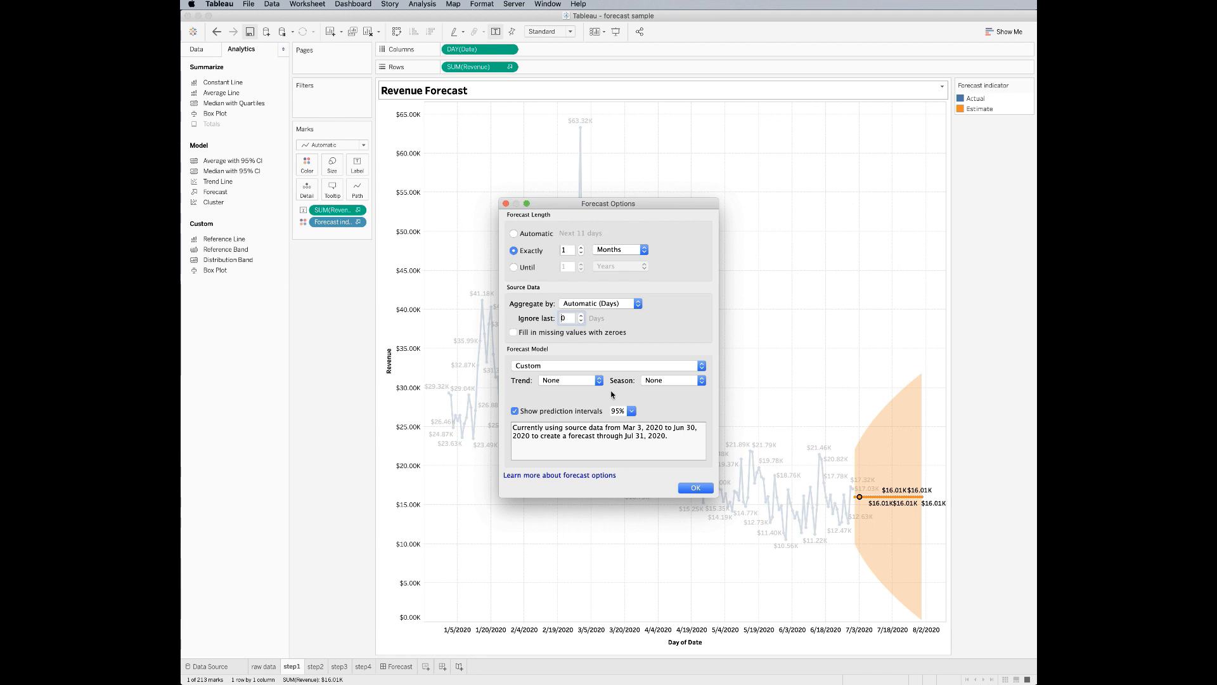
{"action": "left_click", "coordinate": [570, 379]}
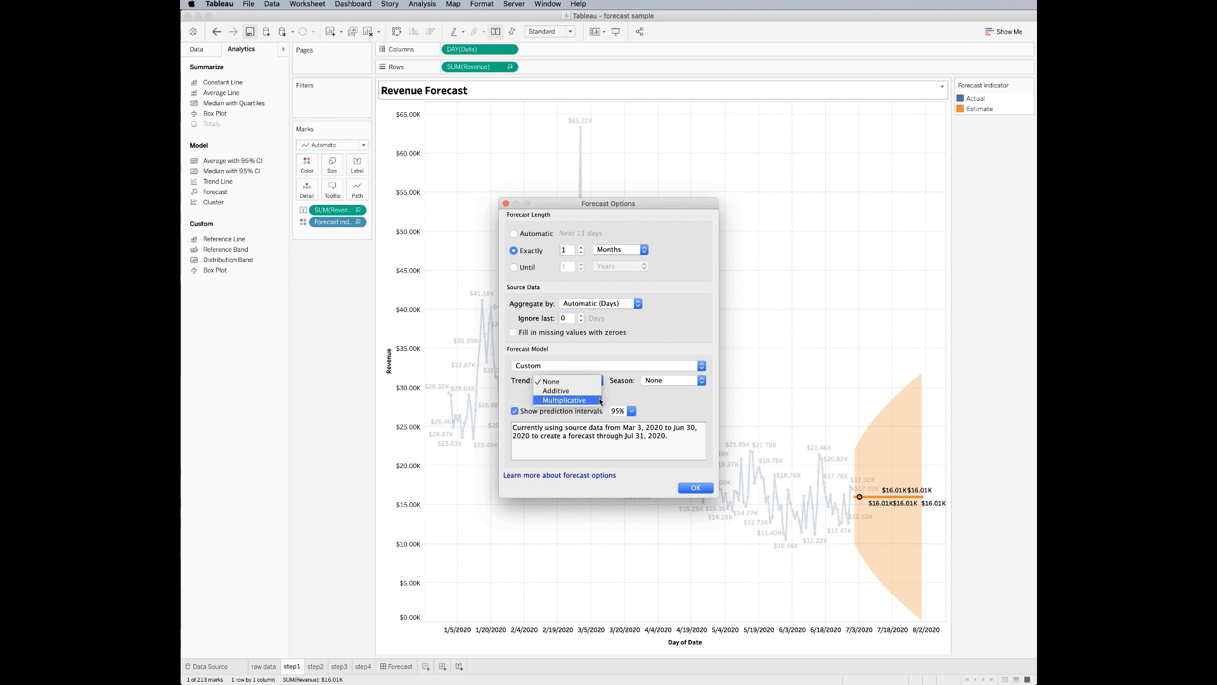
{"action": "left_click", "coordinate": [564, 400]}
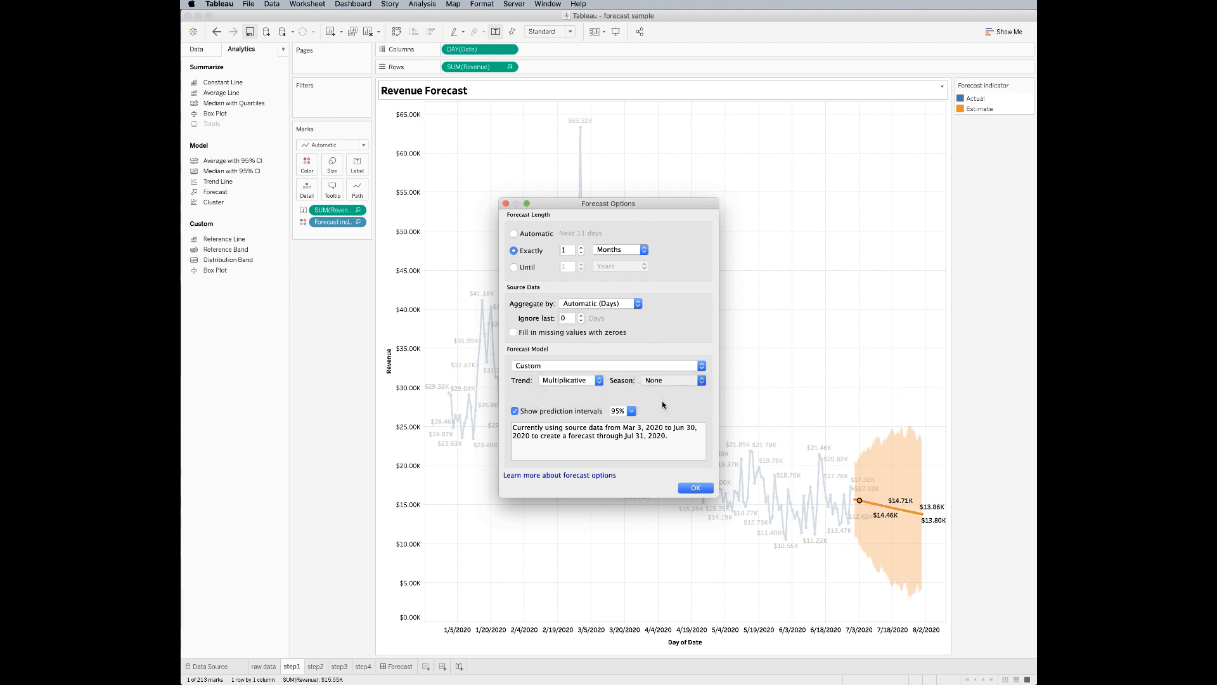
{"action": "left_click", "coordinate": [672, 381]}
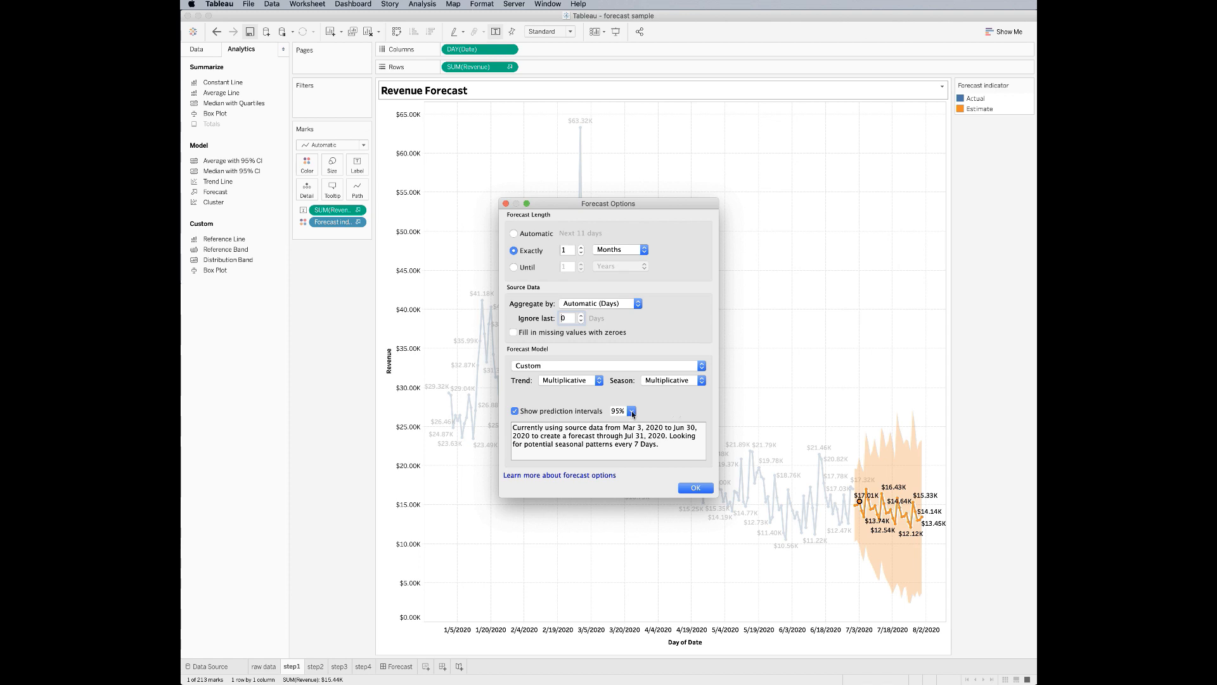
{"action": "left_click", "coordinate": [632, 411]}
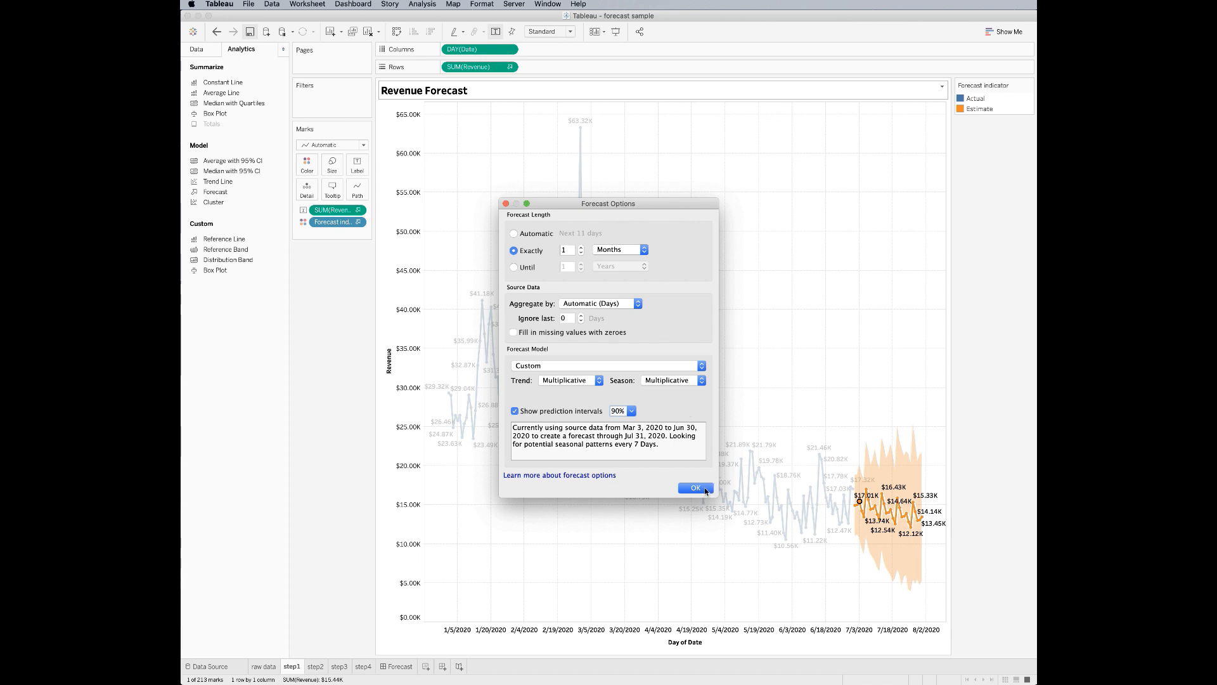
{"action": "left_click", "coordinate": [695, 488]}
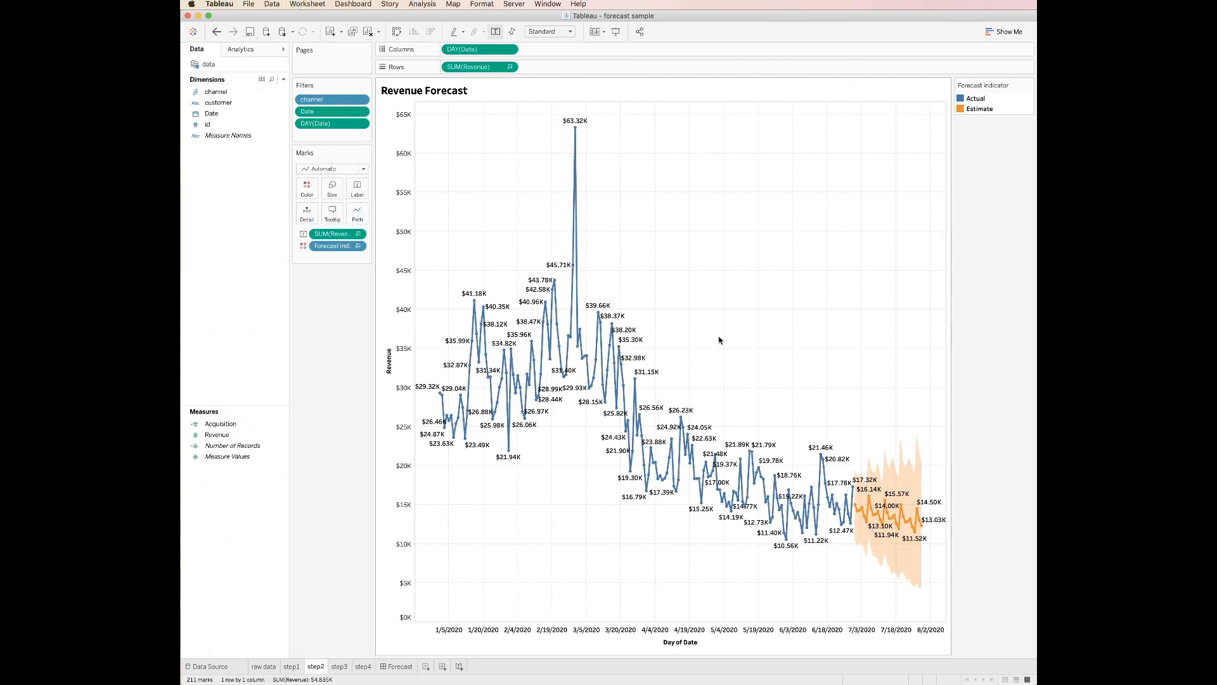
{"action": "mouse_move", "coordinate": [736, 341]}
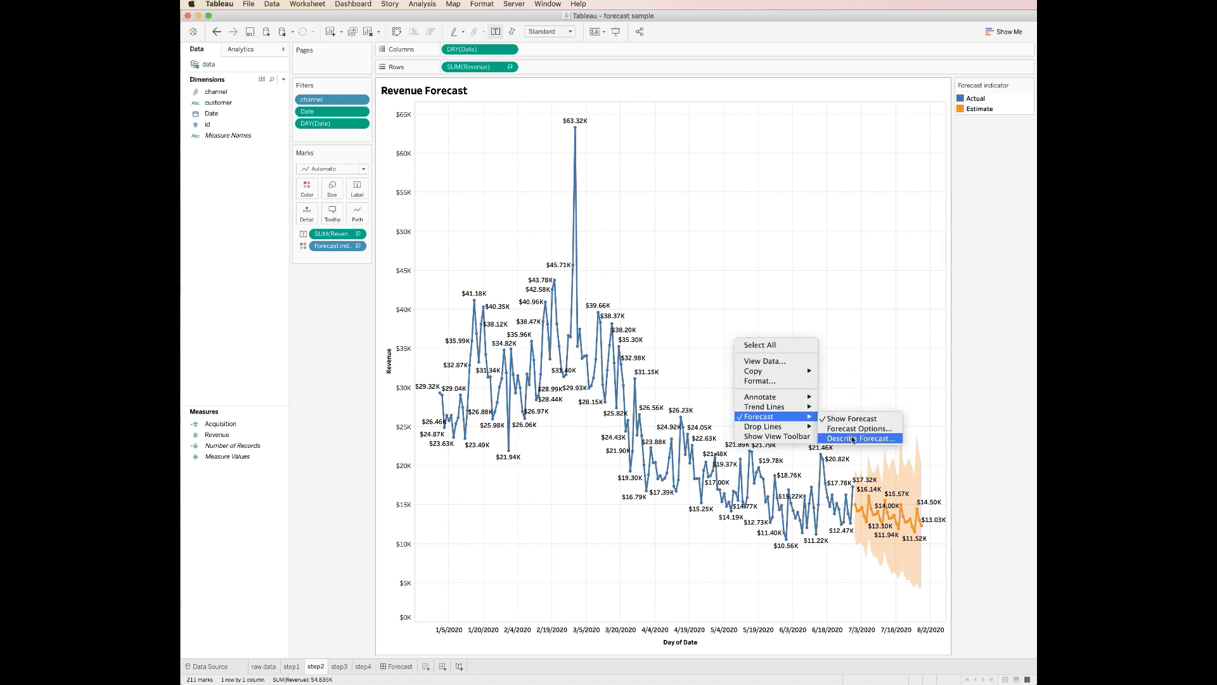
- Open Describe Forecast and view the Models tab with smoothing coefficients
{"action": "left_click", "coordinate": [861, 439]}
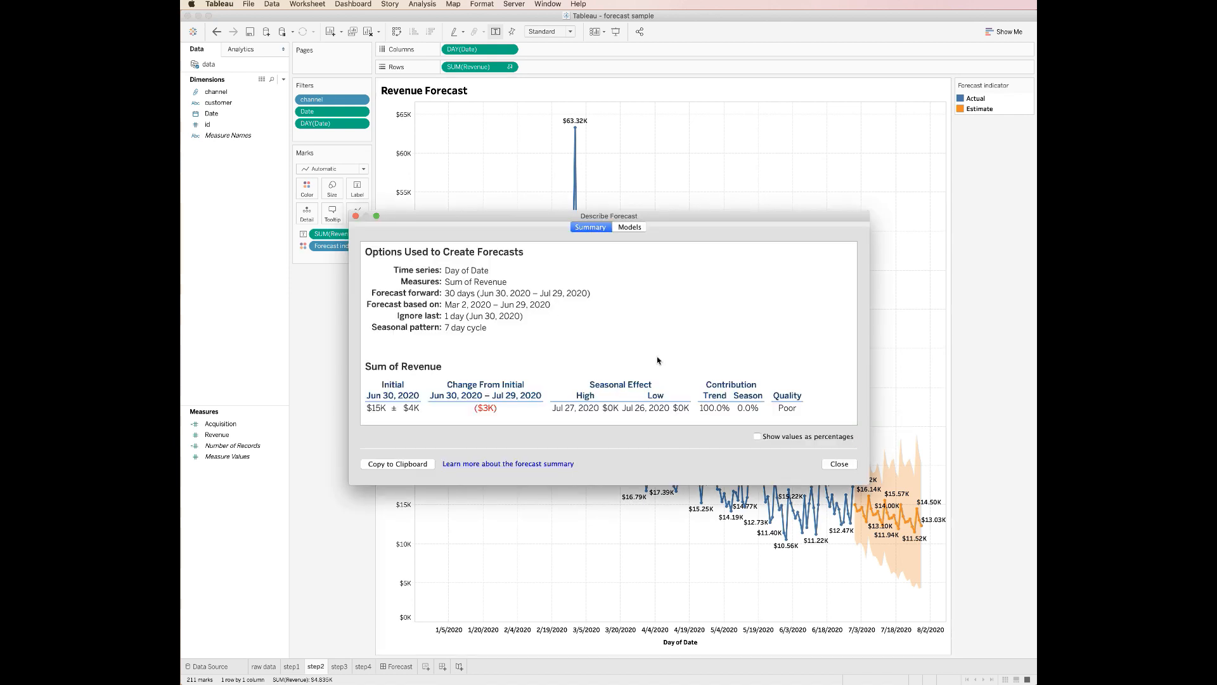
{"action": "mouse_move", "coordinate": [838, 415]}
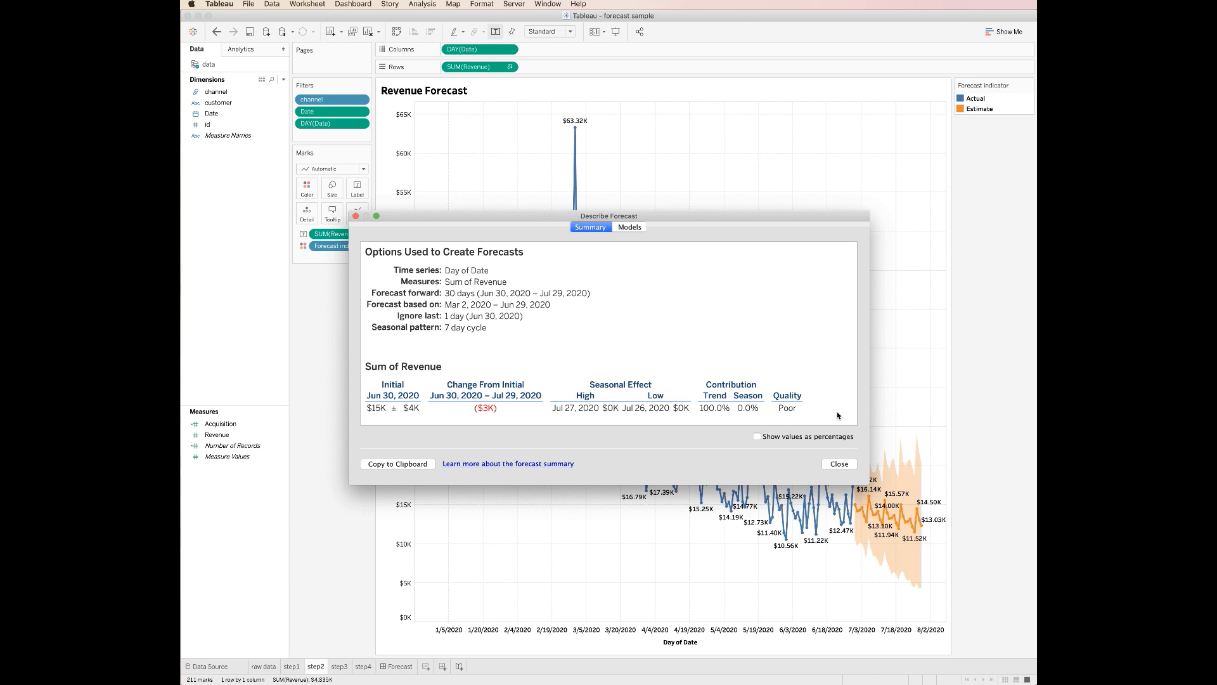
{"action": "mouse_move", "coordinate": [837, 417]}
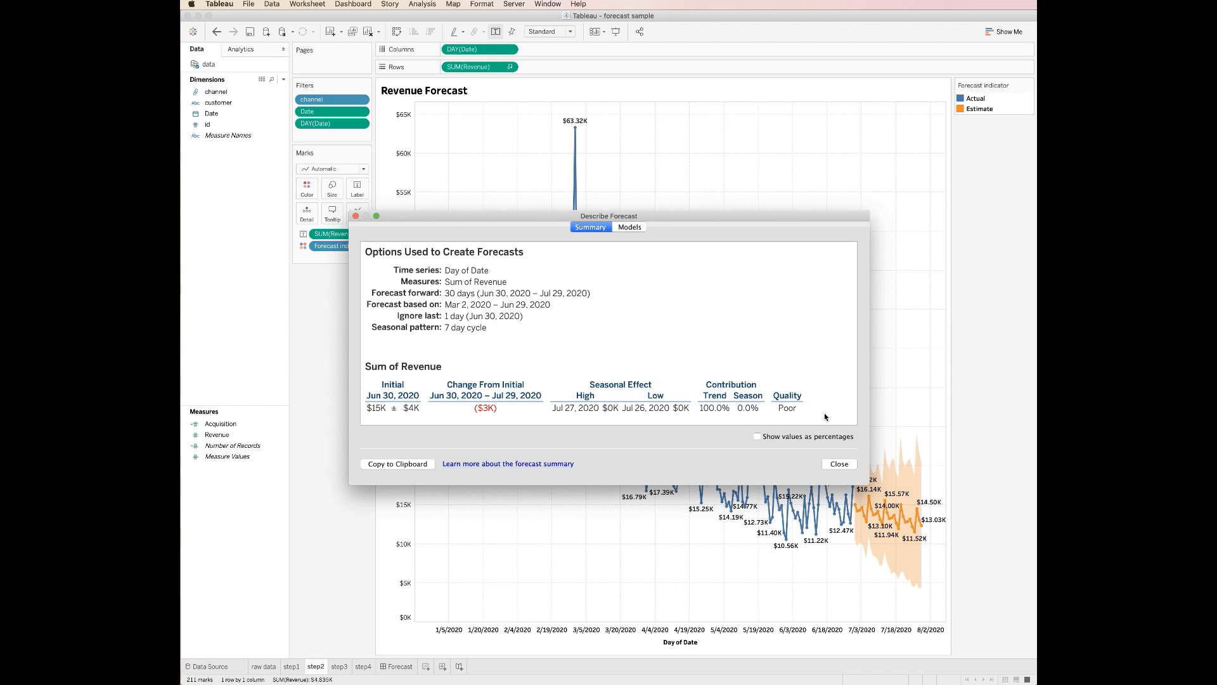
{"action": "mouse_move", "coordinate": [823, 415]}
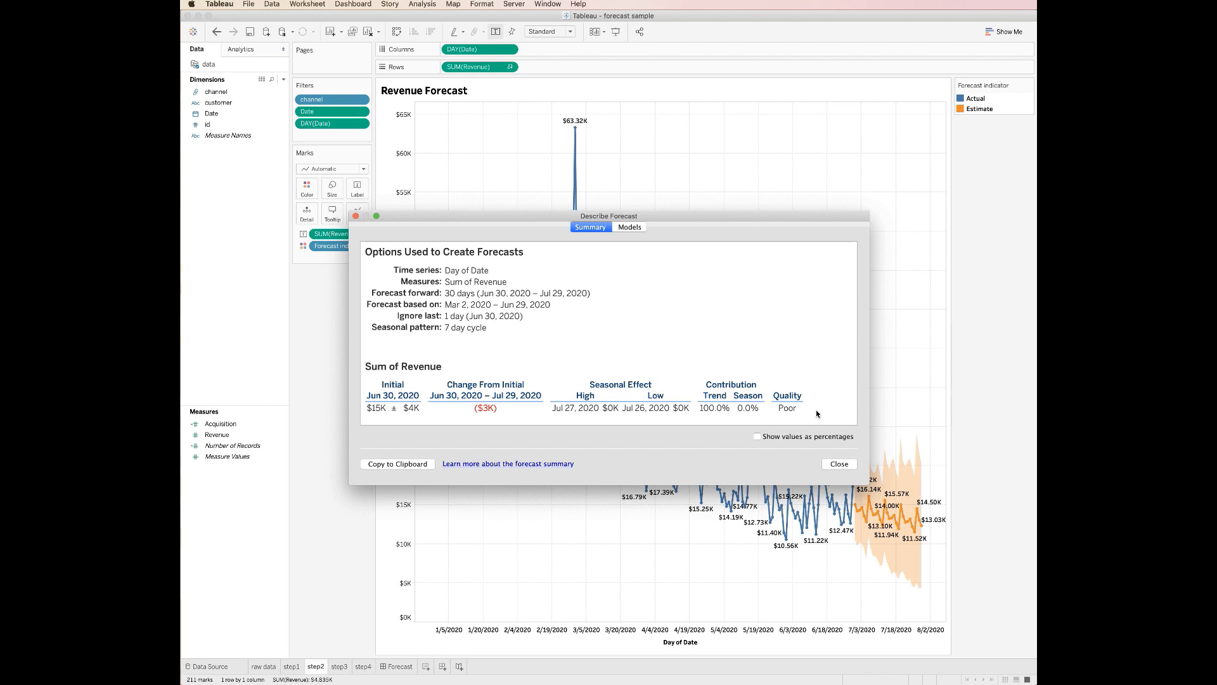
{"action": "left_click", "coordinate": [630, 227]}
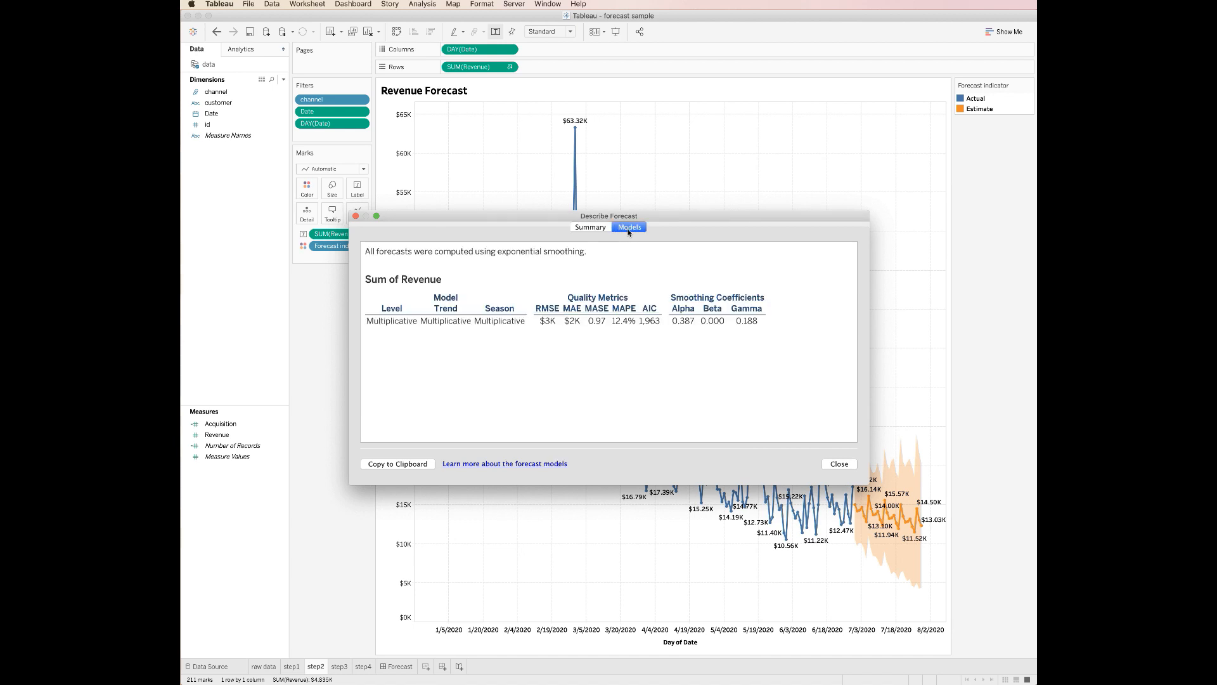
{"action": "mouse_move", "coordinate": [626, 350]}
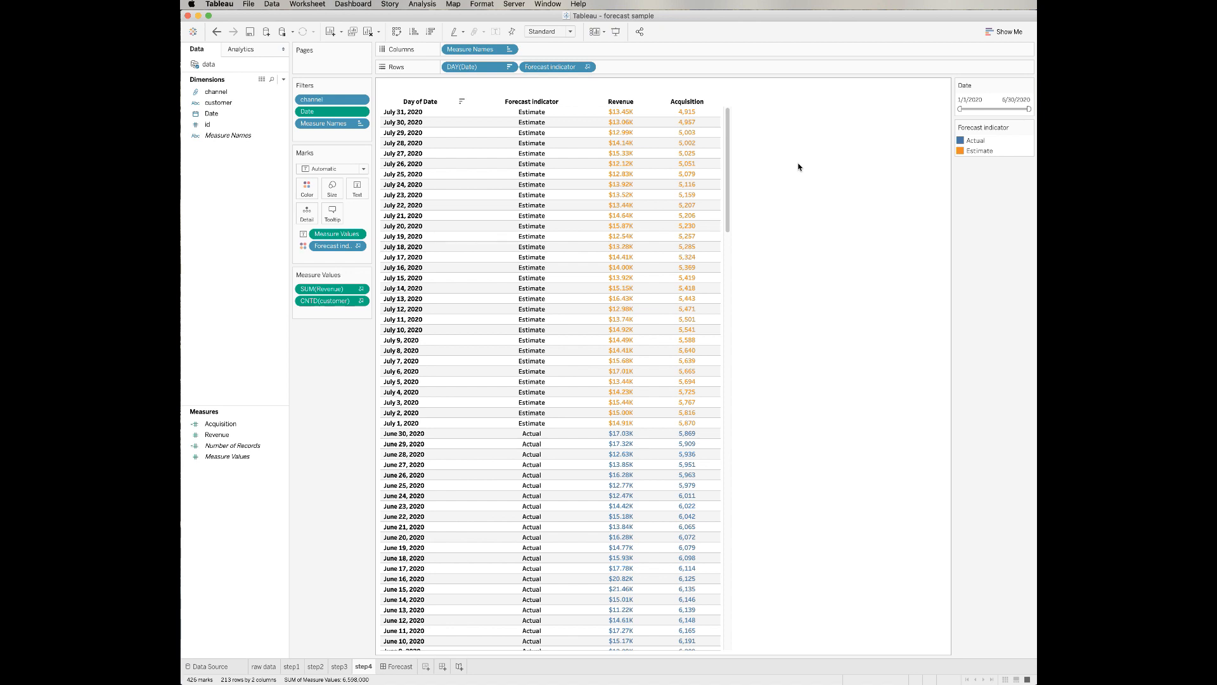
{"action": "mouse_move", "coordinate": [944, 247]}
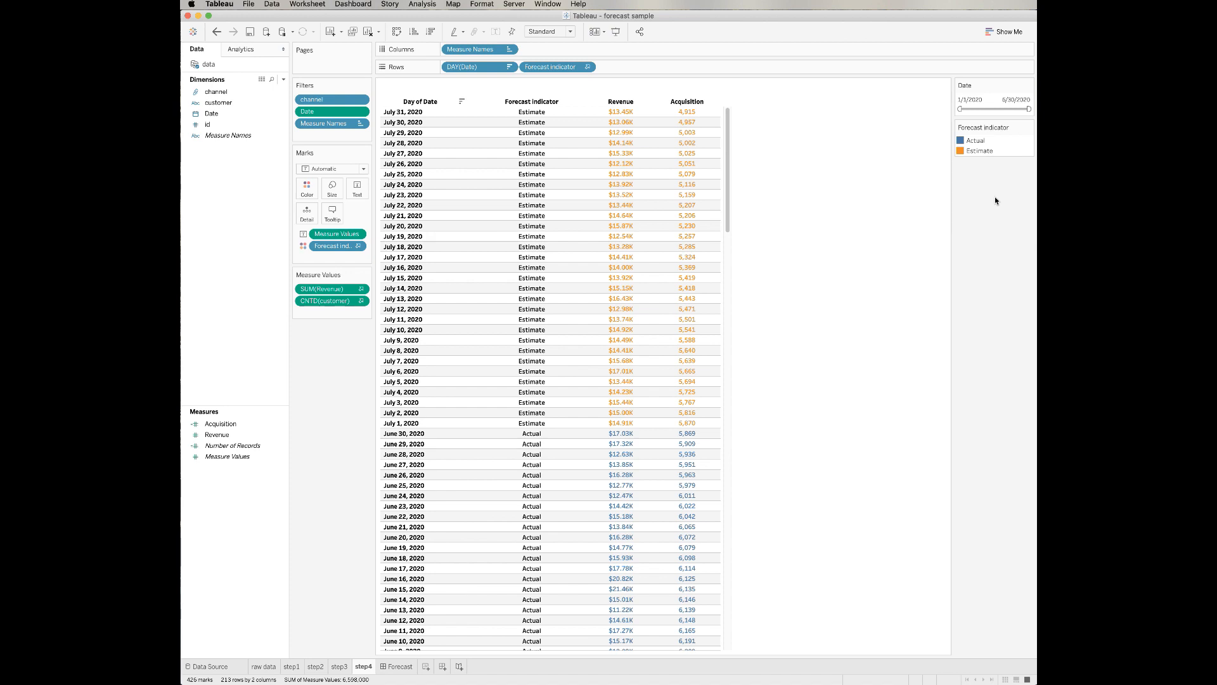
{"action": "mouse_move", "coordinate": [1007, 198]}
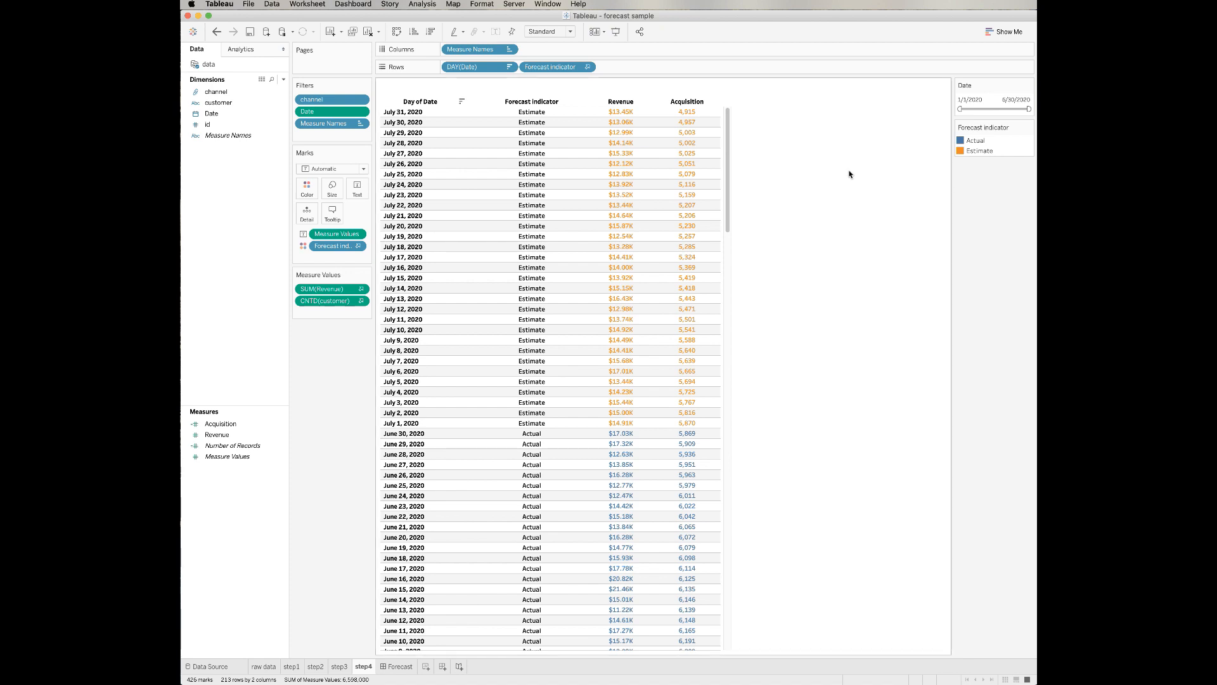
{"action": "mouse_move", "coordinate": [940, 178]}
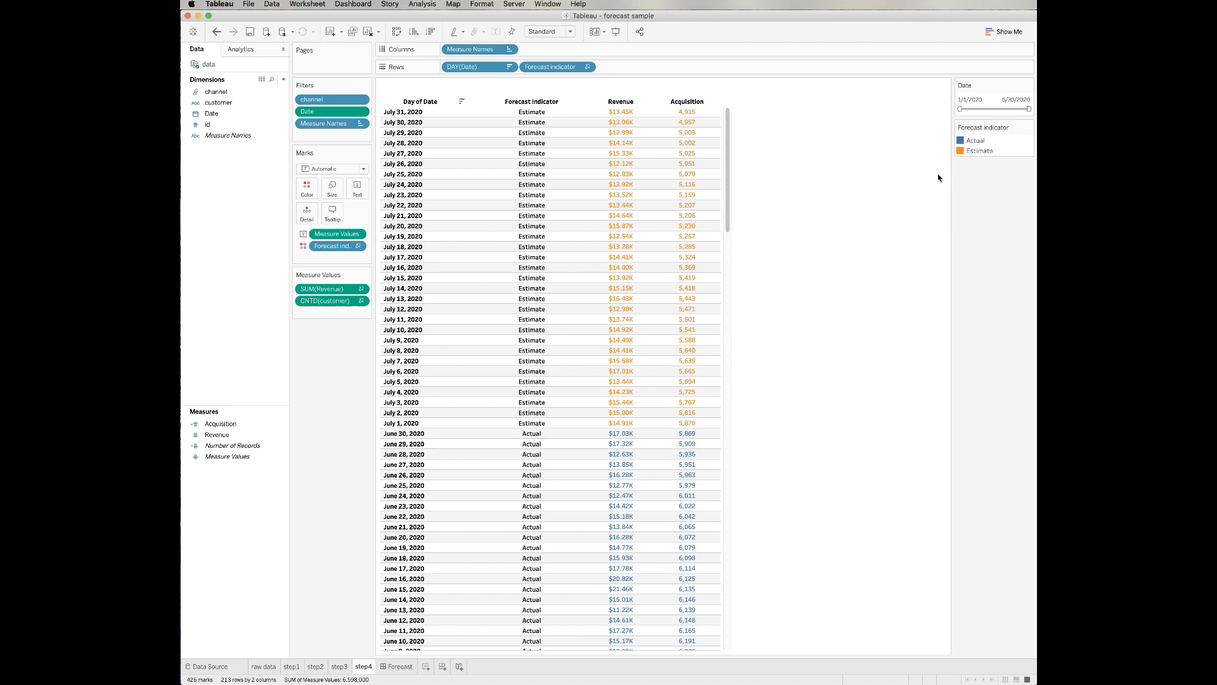